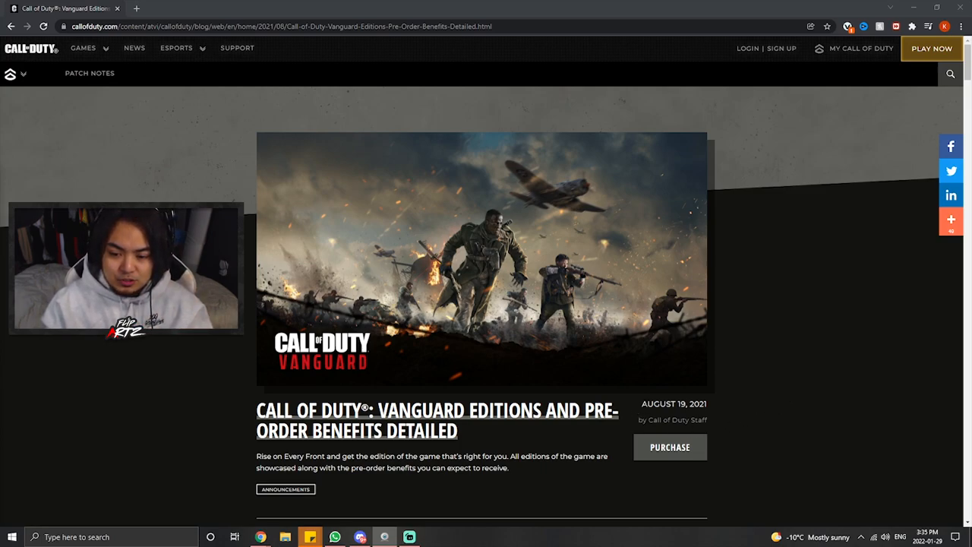
Scroll the Vanguard article past the Standard, Cross-Gen and Ultimate digital editions to Part 2: Console Physical Editions.
double_click(674, 404)
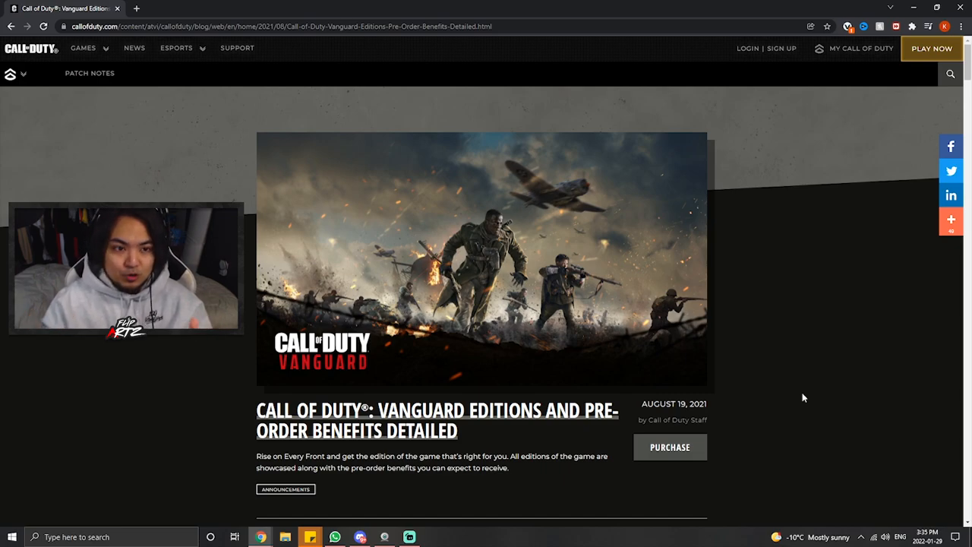
scroll(down, 3)
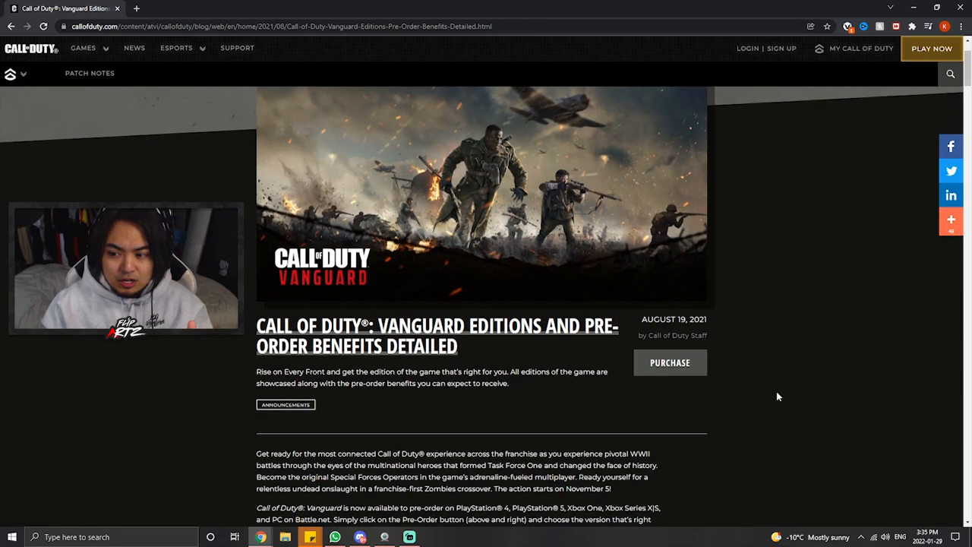
scroll(down, 3)
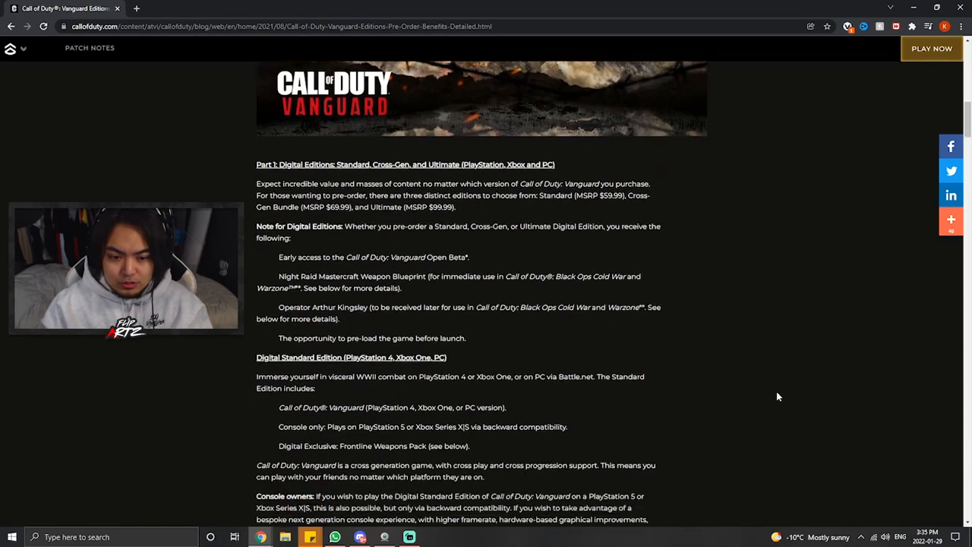
scroll(down, 3)
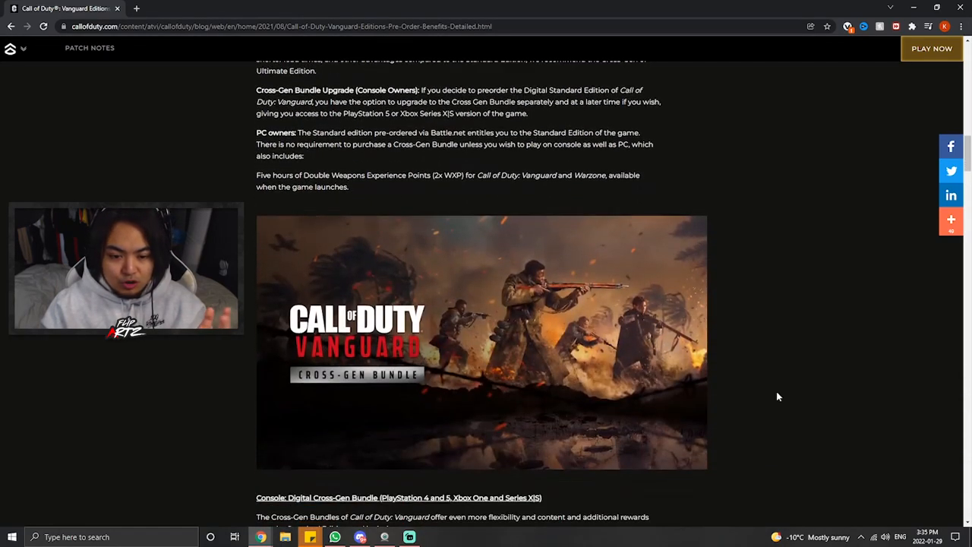
scroll(down, 3)
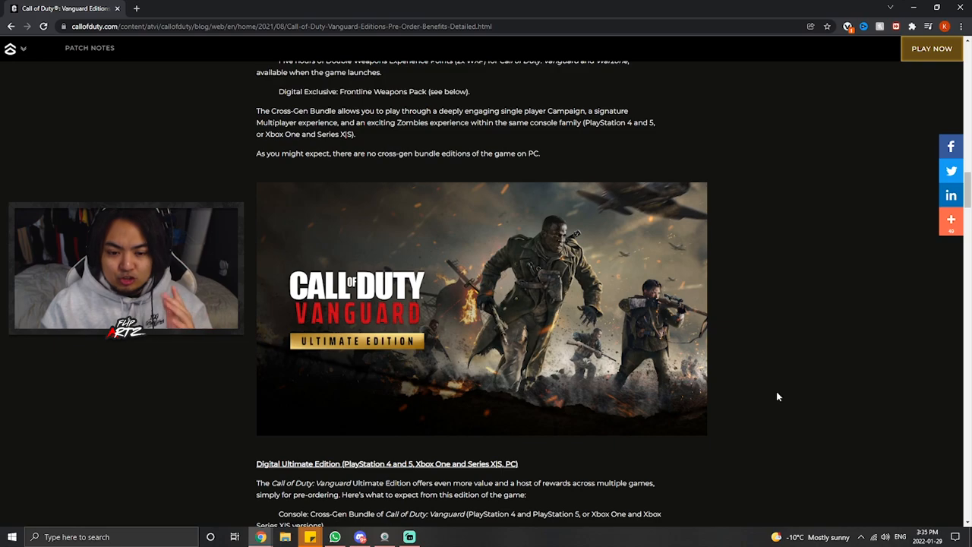
mouse_move(383, 350)
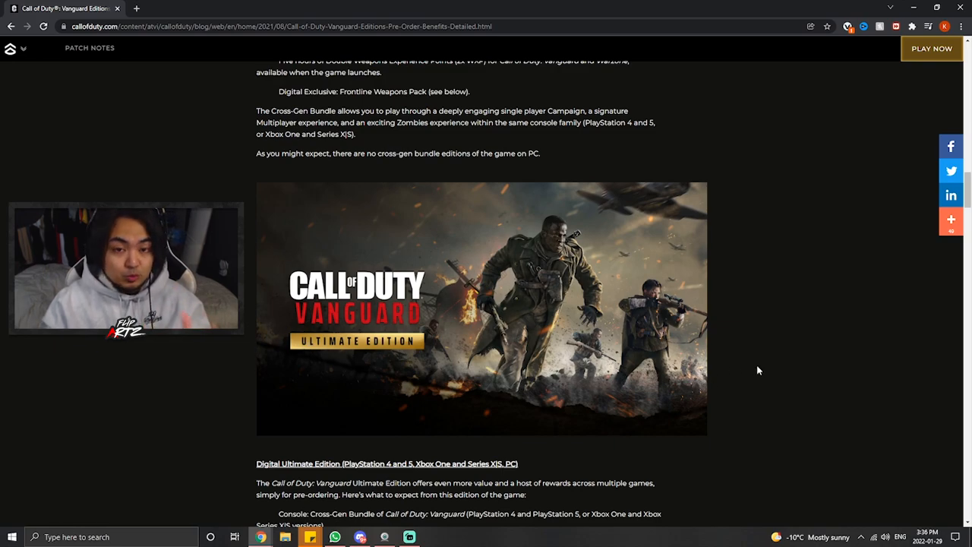
scroll(down, 3)
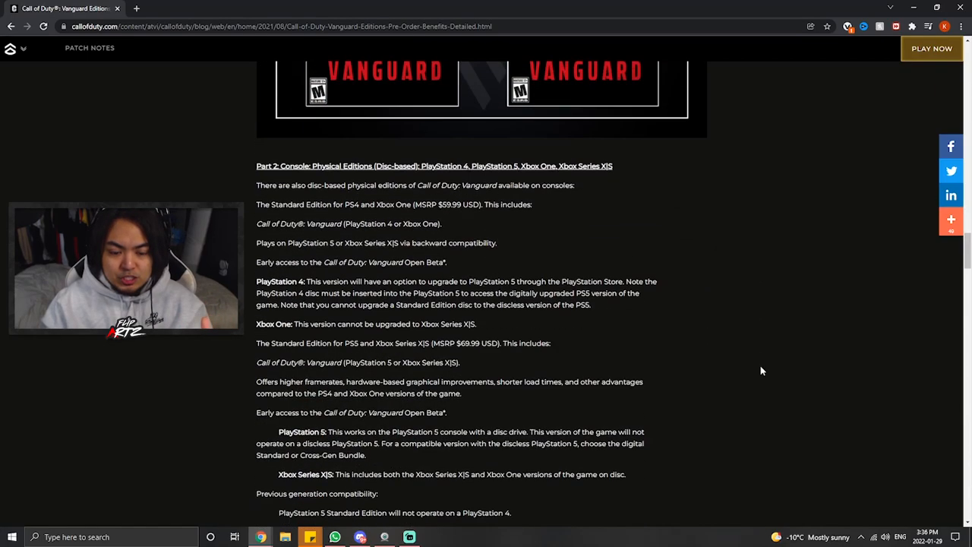
Scroll through the physical editions down to the Task Force One Pack section.
scroll(down, 3)
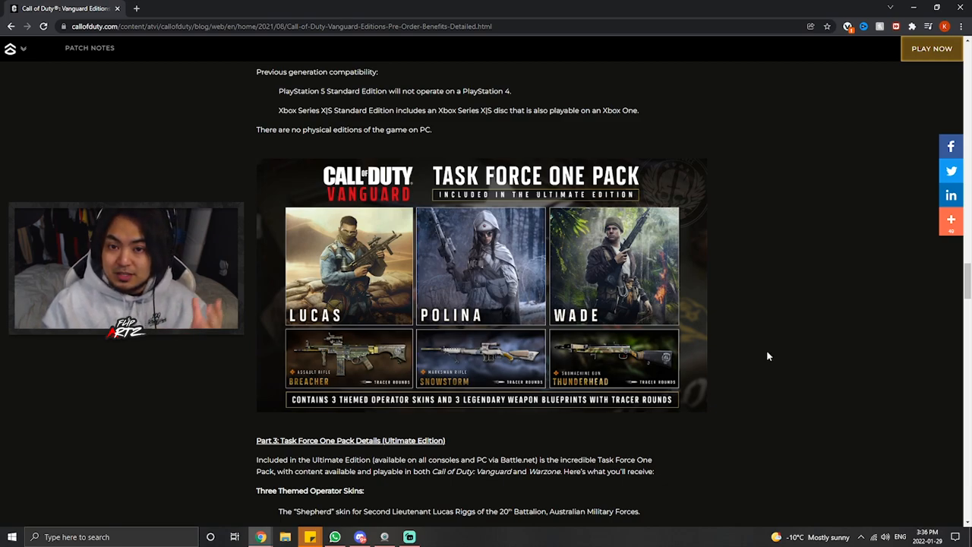
mouse_move(753, 374)
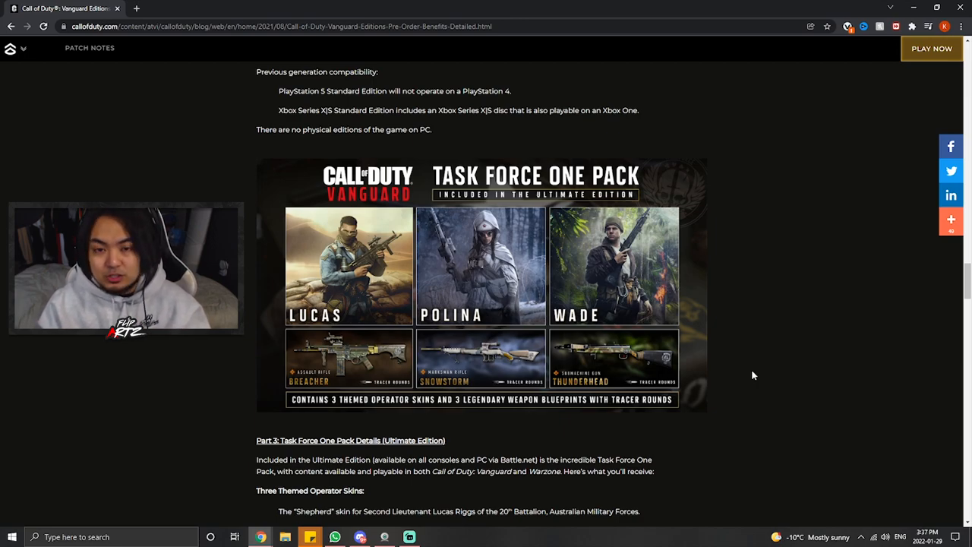
scroll(down, 3)
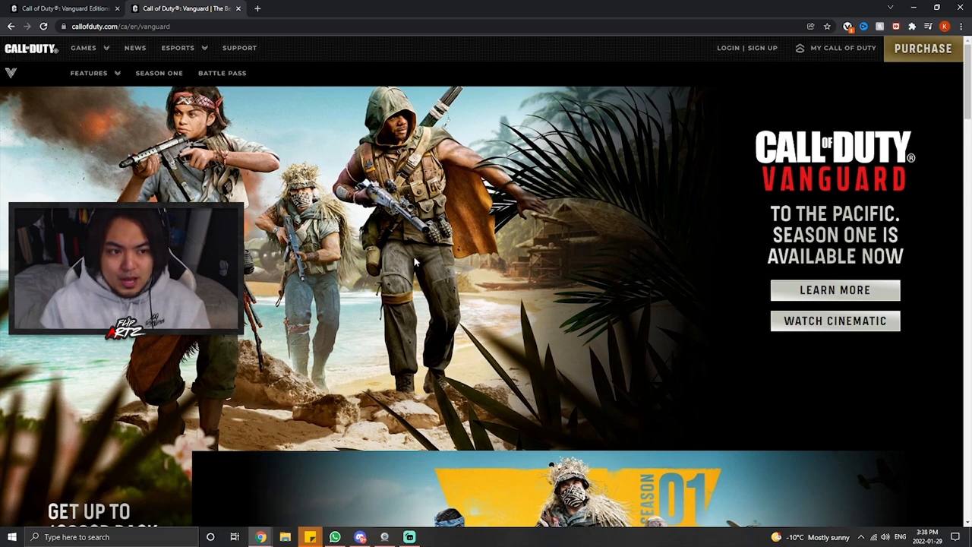
Scroll the Vanguard game page past Ultimate Edition Incentives to the Get the Game section.
click(83, 47)
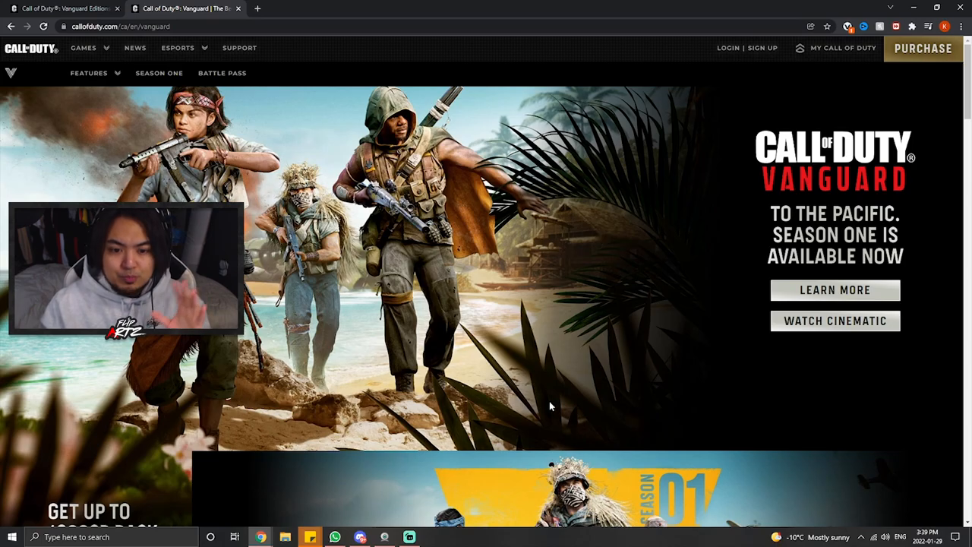
scroll(down, 3)
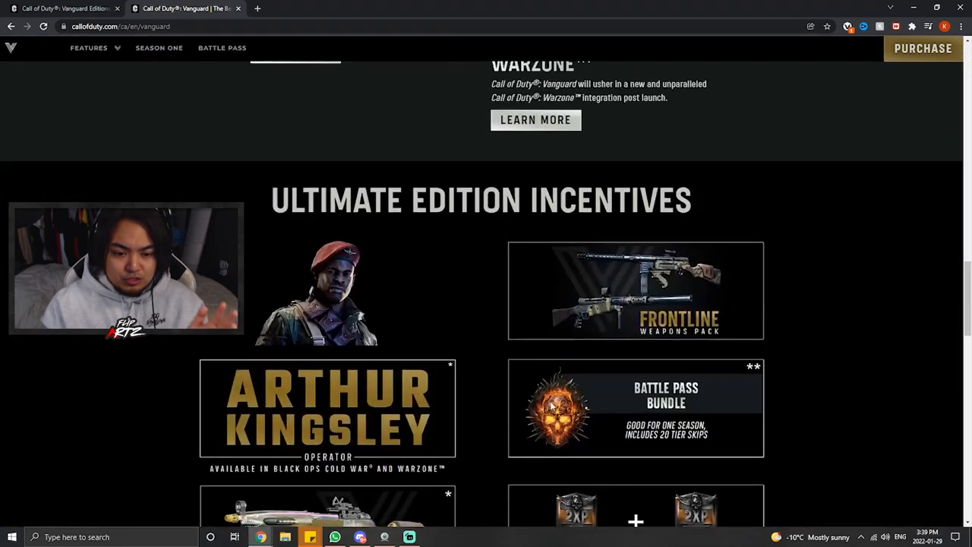
scroll(down, 3)
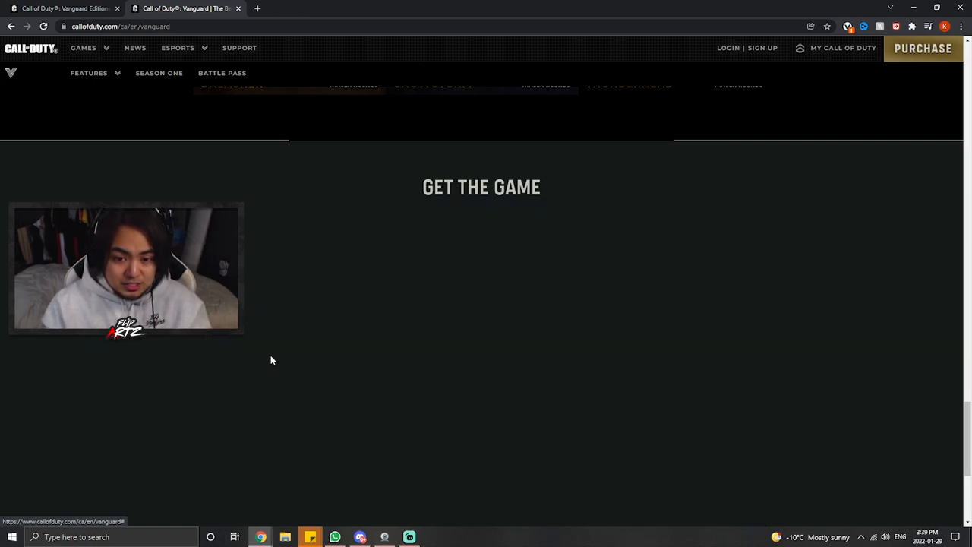
Scroll to the Select Your Edition table and start the Vanguard multiplayer gameplay footage.
scroll(down, 3)
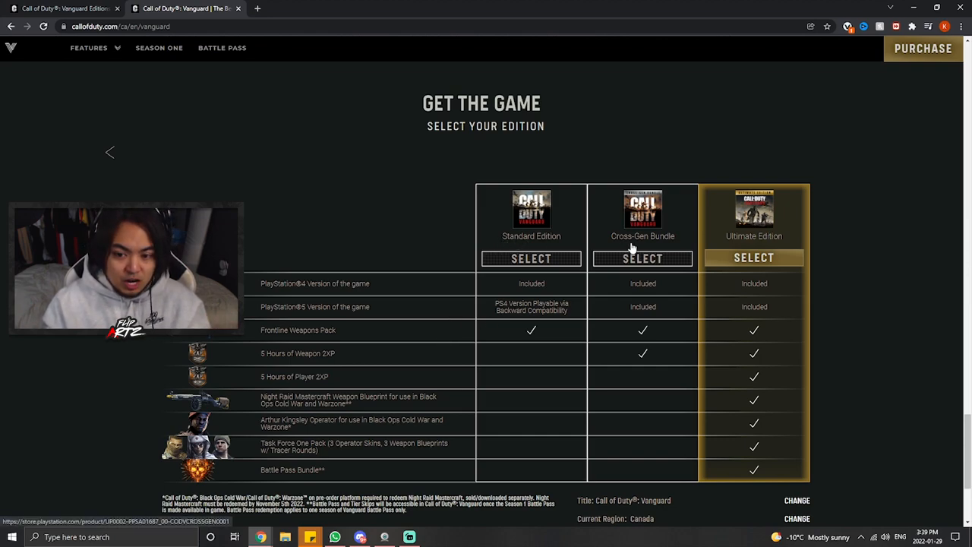
mouse_move(778, 234)
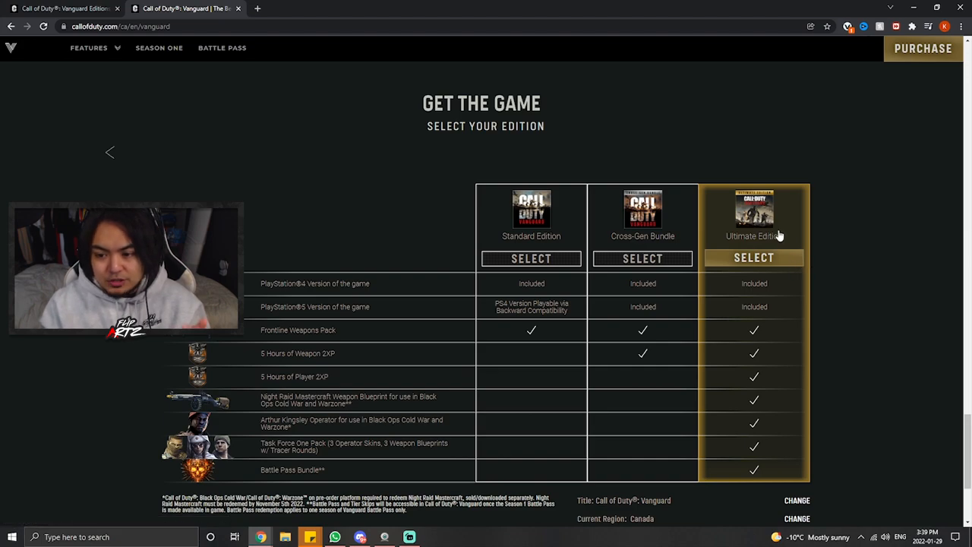
mouse_move(782, 460)
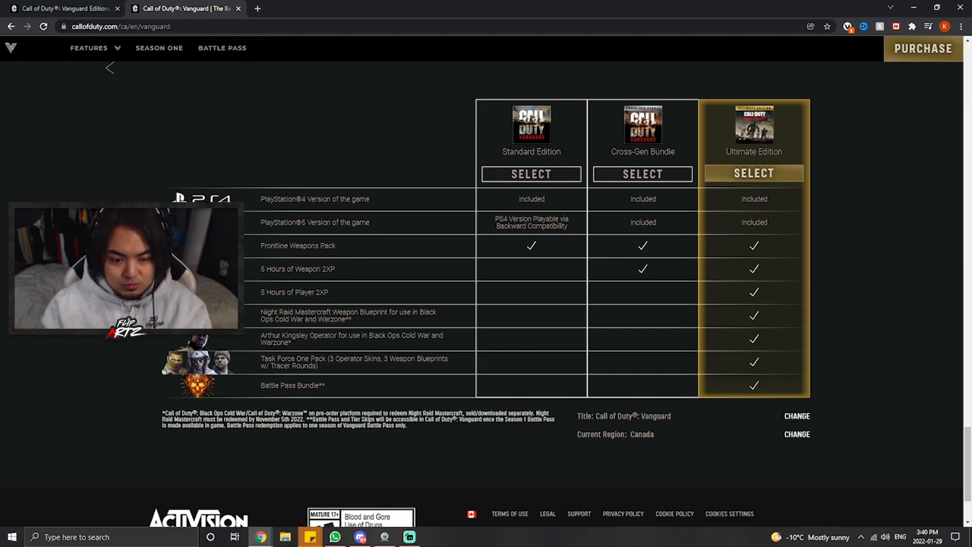
mouse_move(340, 371)
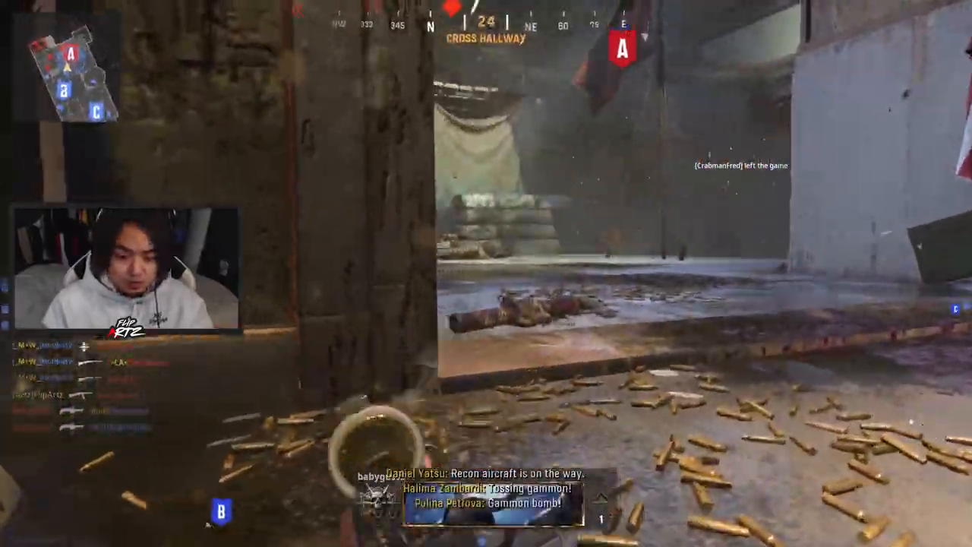
click(486, 274)
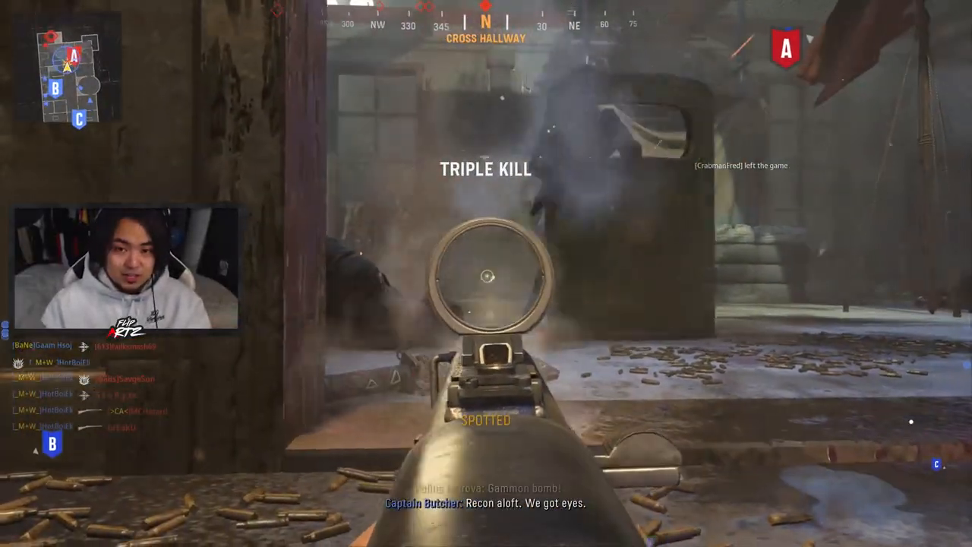